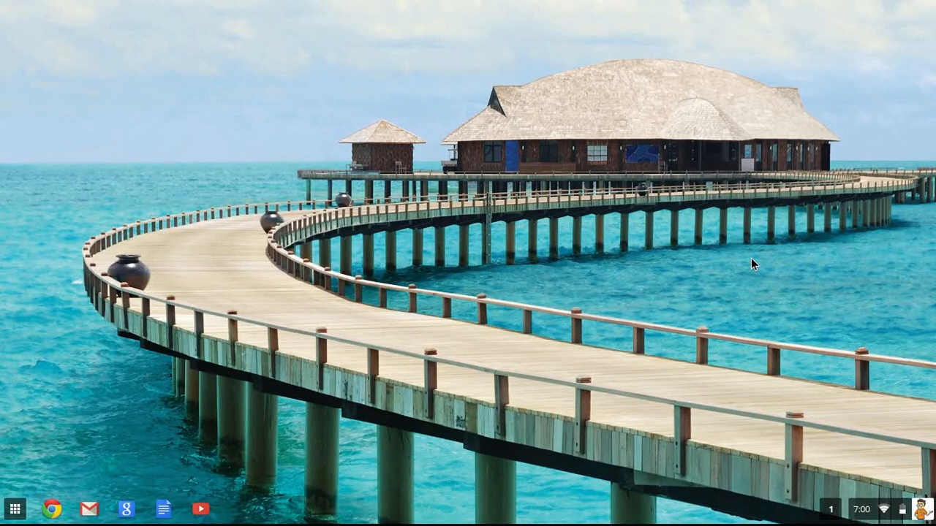
mouse_move(874, 432)
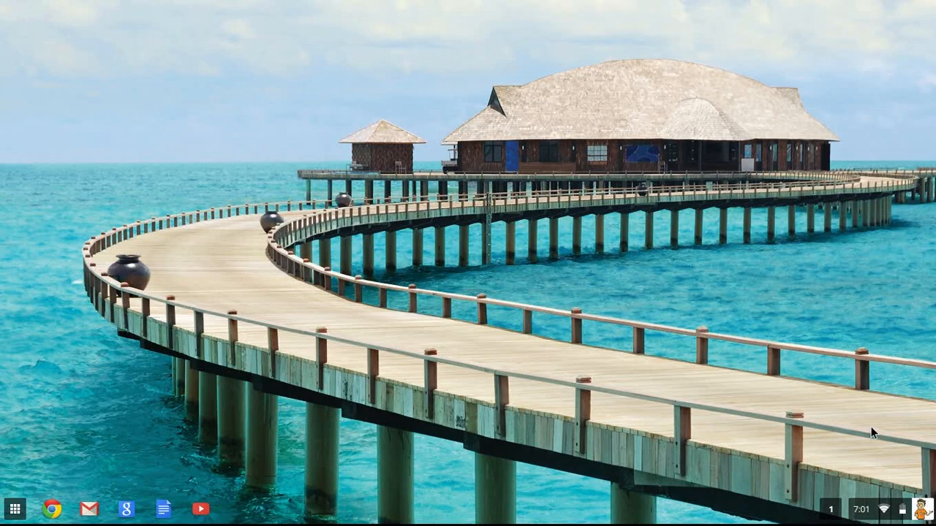
Show the system status panel from the shelf's status area
click(899, 508)
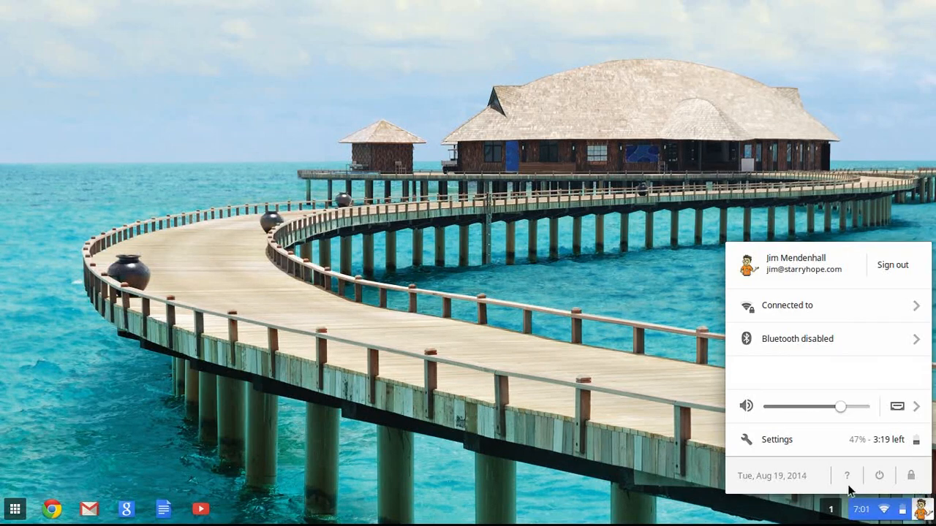
In Settings, view the Chrome OS version info, then search 'touch' and review Touchpad and mouse settings
click(777, 438)
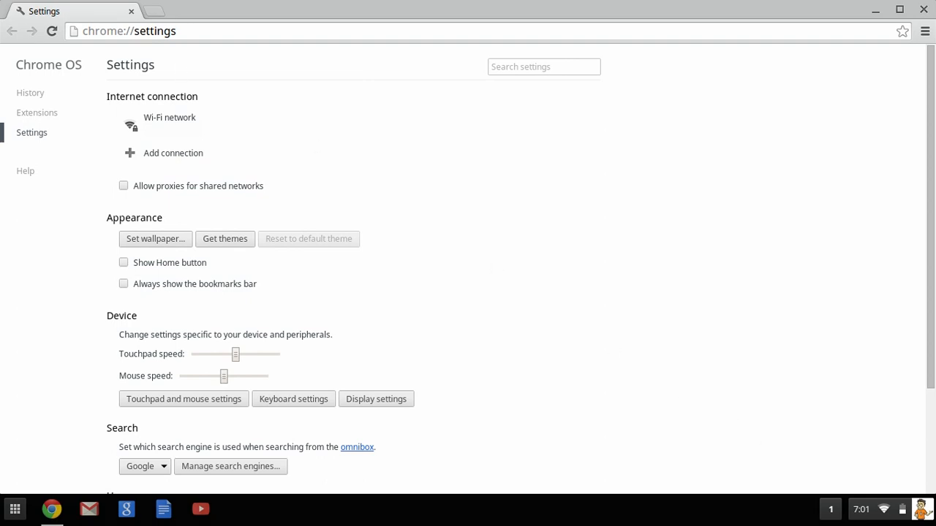
click(25, 170)
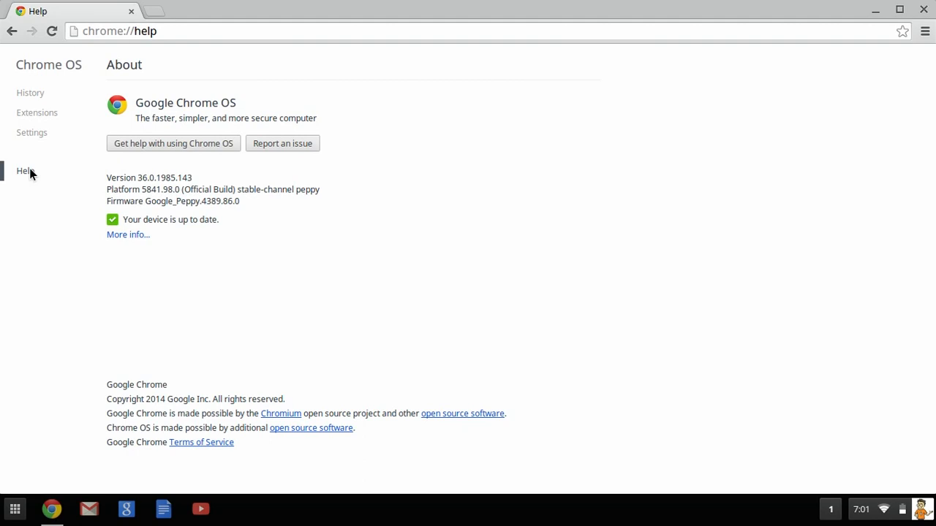
click(32, 132)
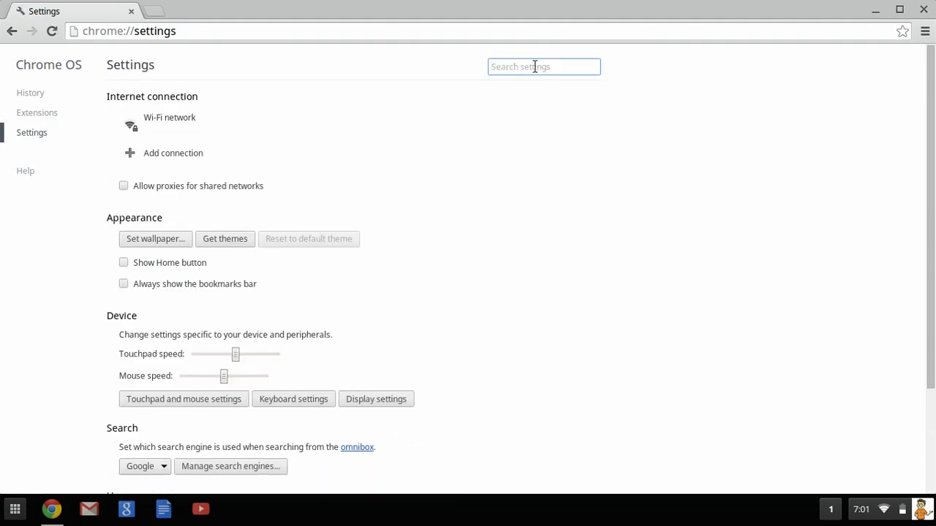
text(touch)
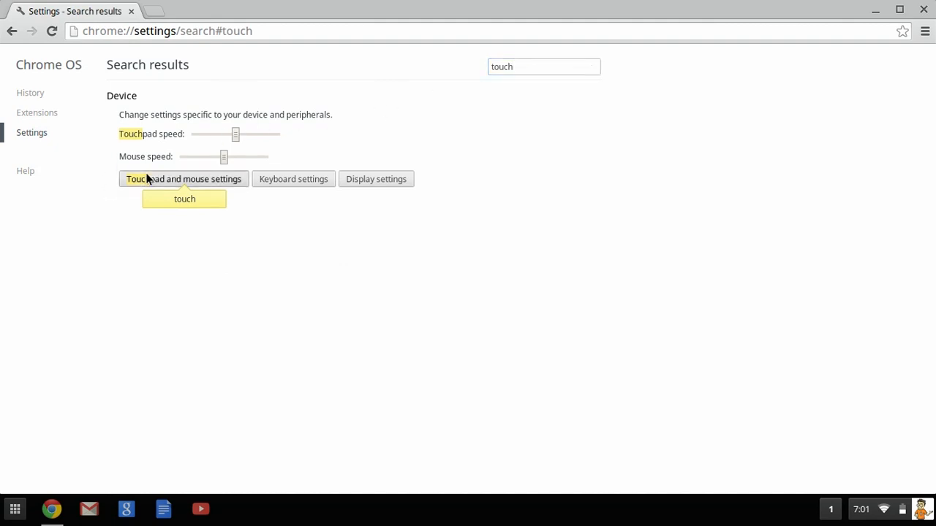
click(184, 178)
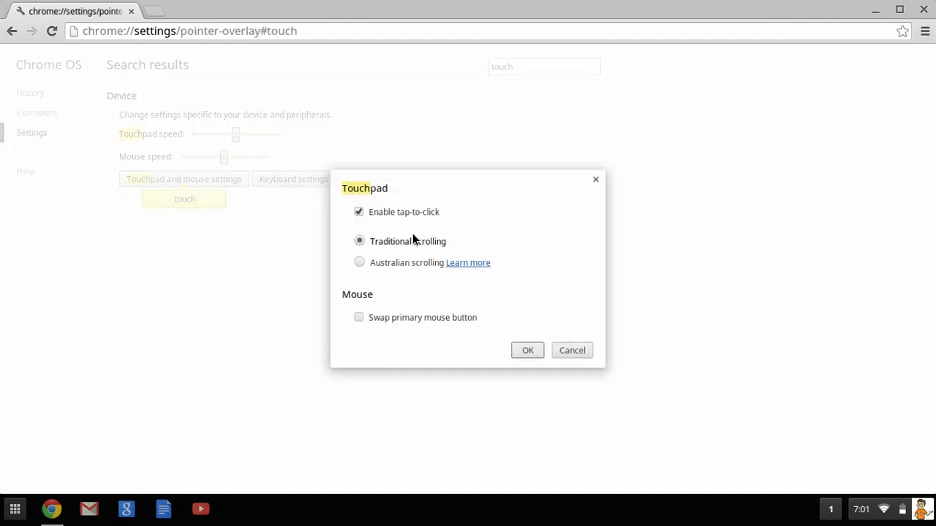
mouse_move(550, 344)
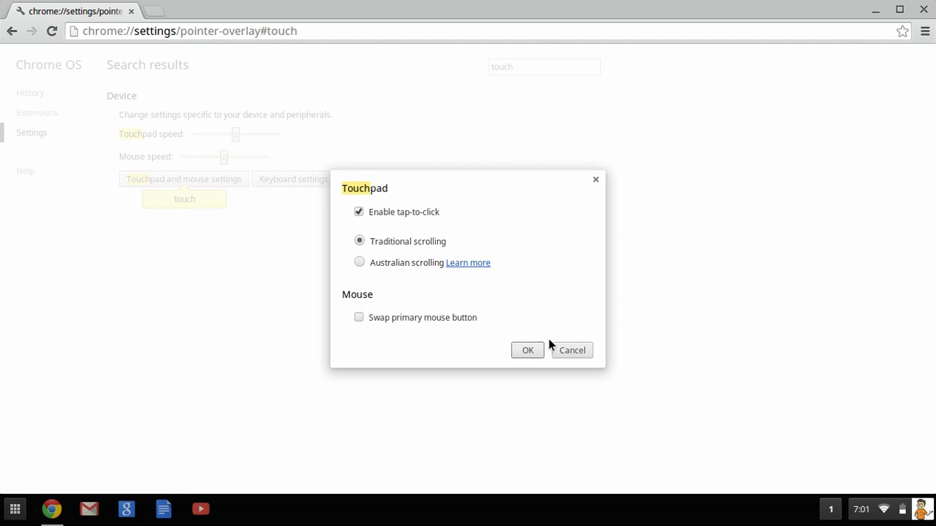
Dismiss the touchpad settings unchanged and start an inputcontrol command in a crosh shell tab
key(ctrl+alt+t)
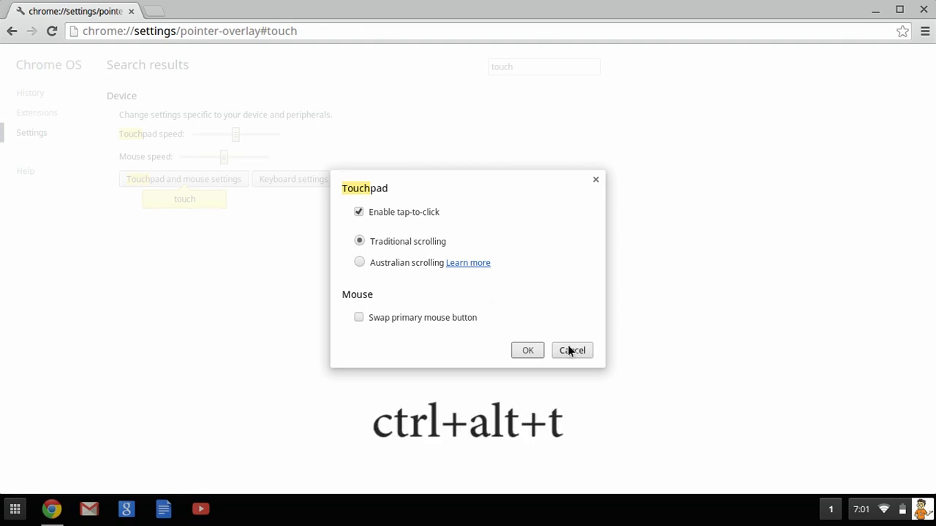
click(571, 351)
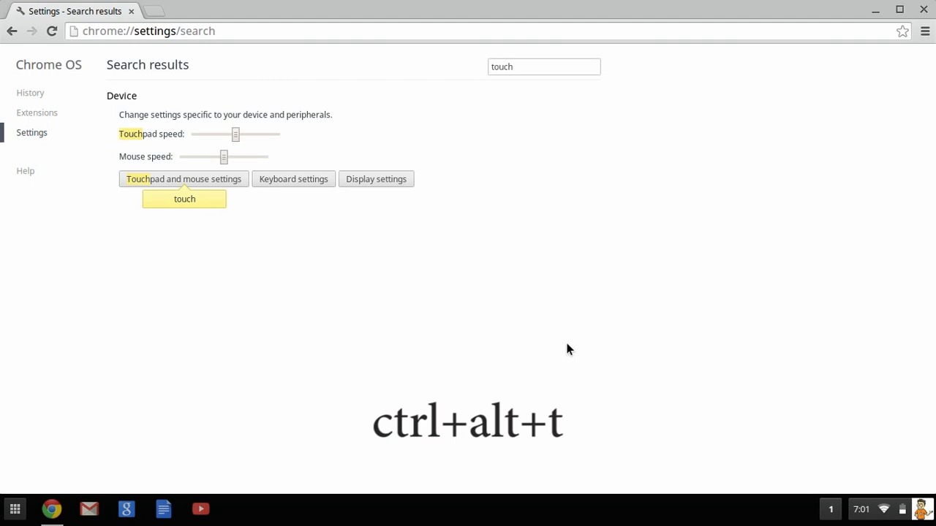
key(ctrl+alt+t)
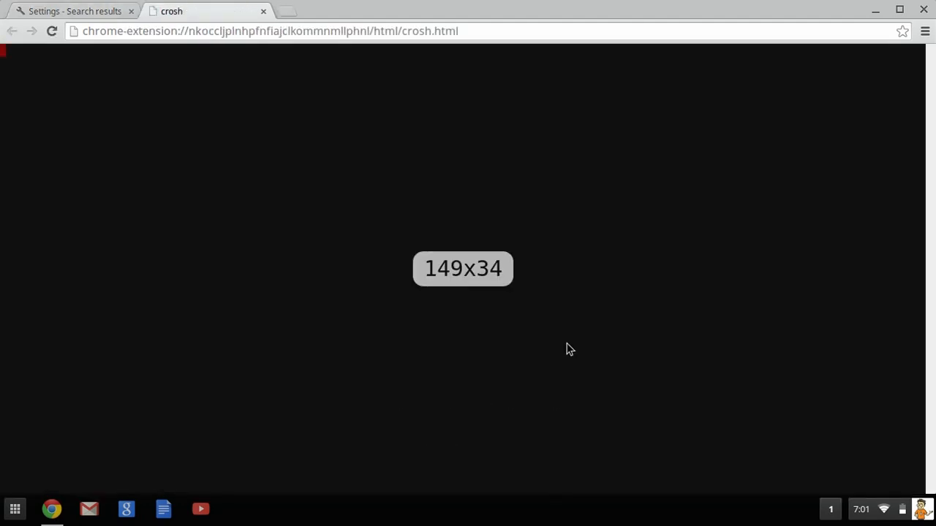
text(inputcontrol)
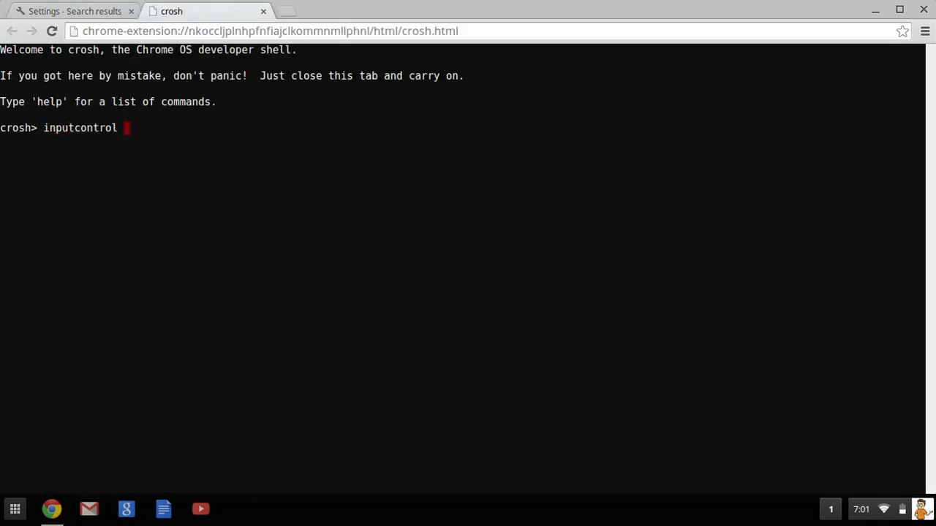
Run inputcontrol --name to list devices 12 Logitech USB Receiver and 13 Cypress APA Trackpad
text(--name)
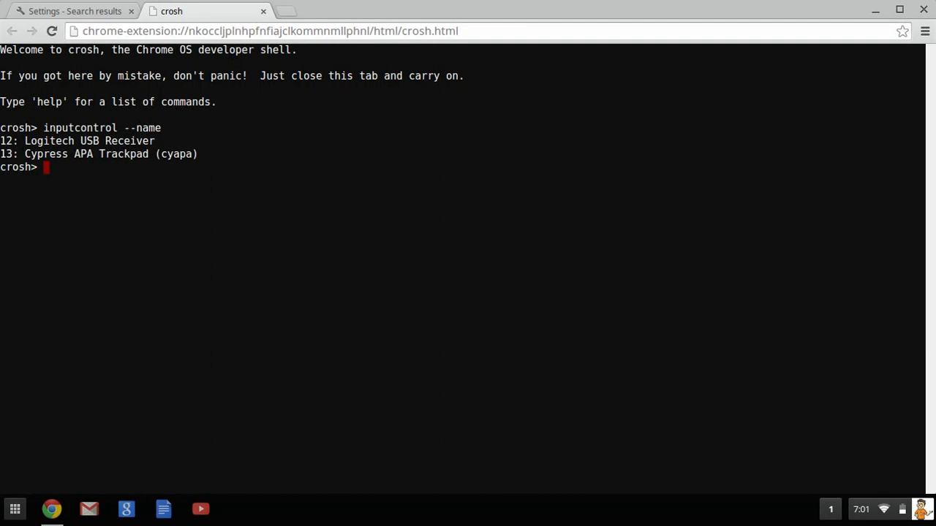
Run inputcontrol --id=13 'Device Enabled'=0 to disable the Cypress trackpad
text(inputcontrol)
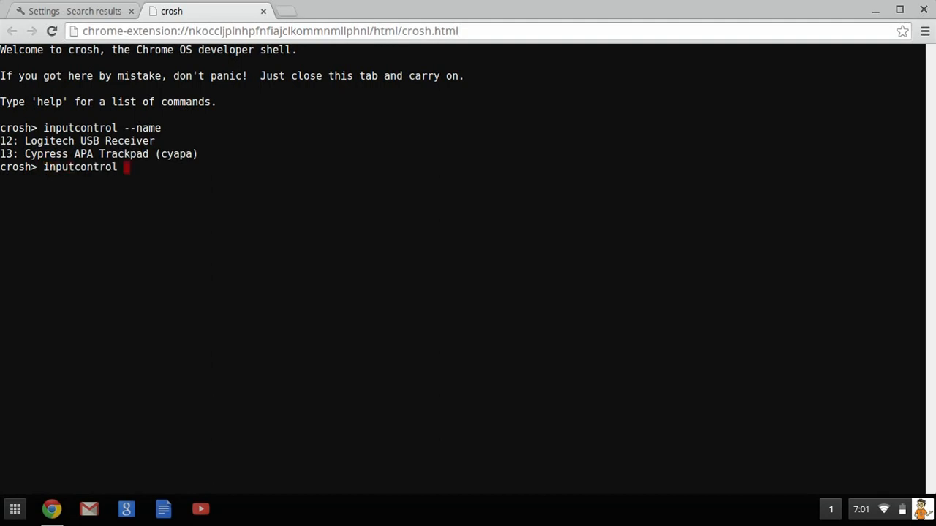
text(--id)
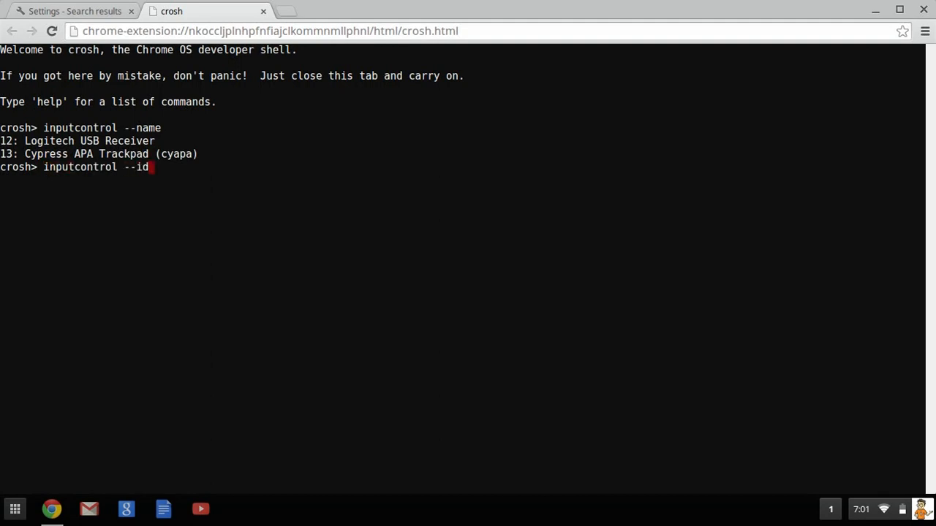
text(=13)
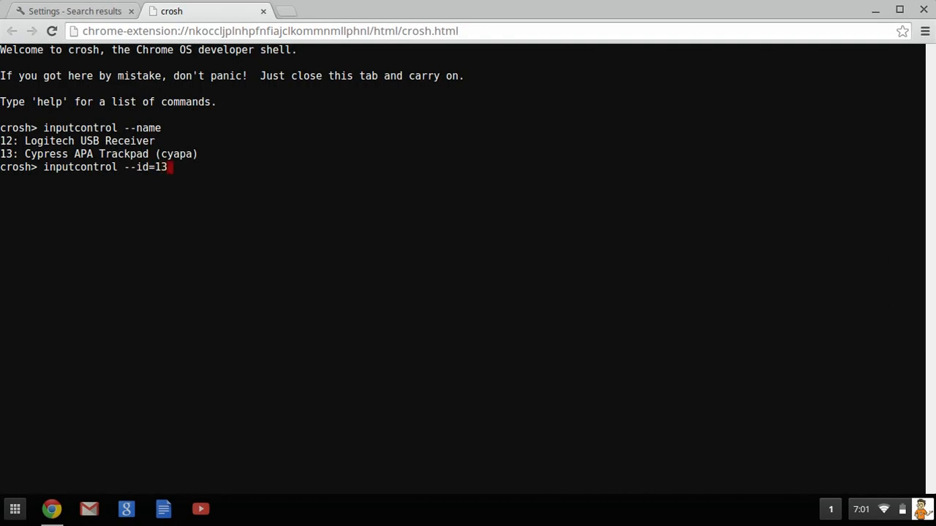
text('D)
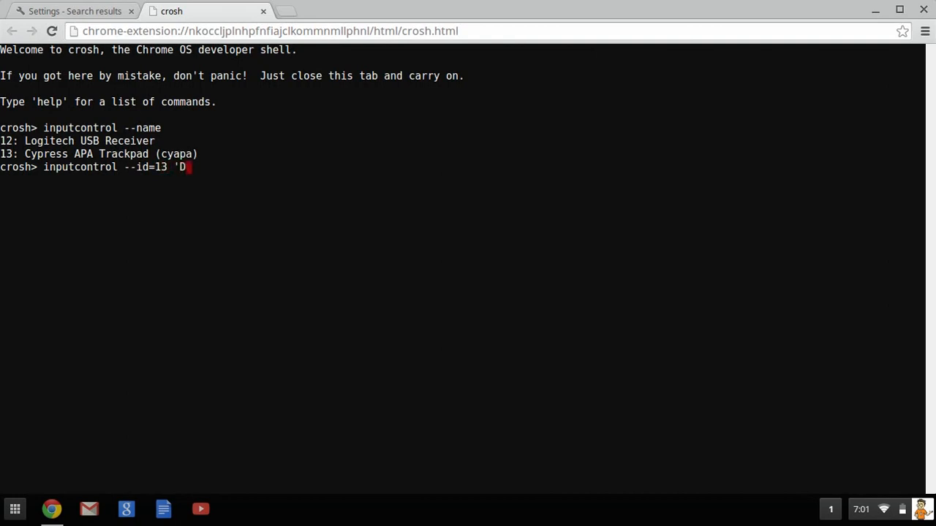
text(evice Ena)
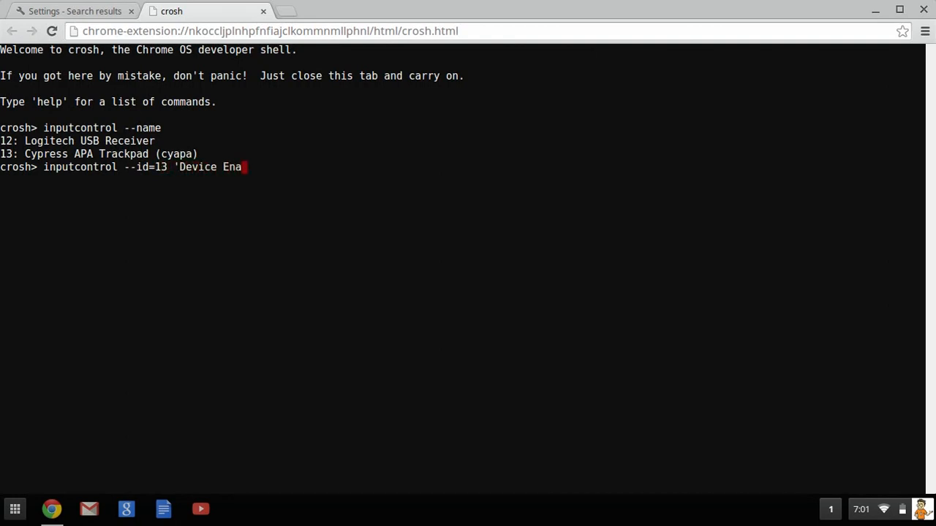
text(bl)
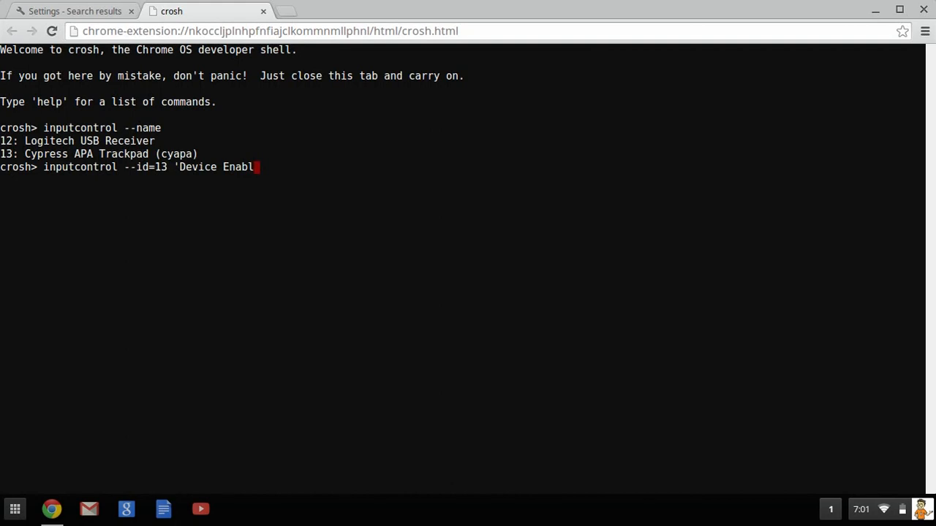
text(ed')
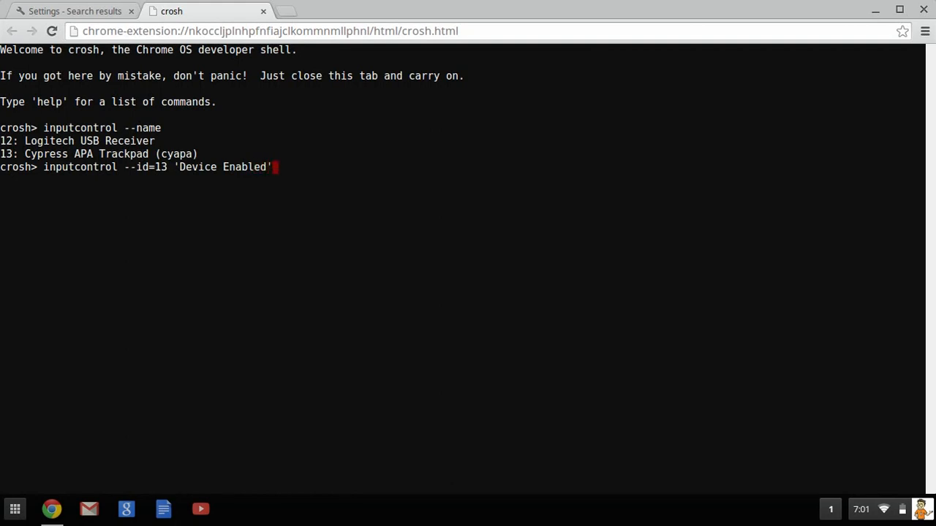
text(=0)
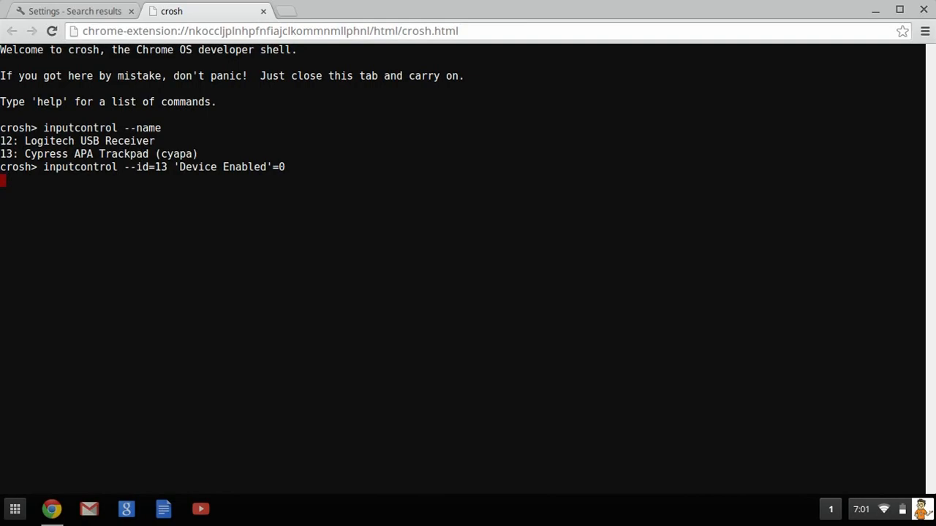
key(Return)
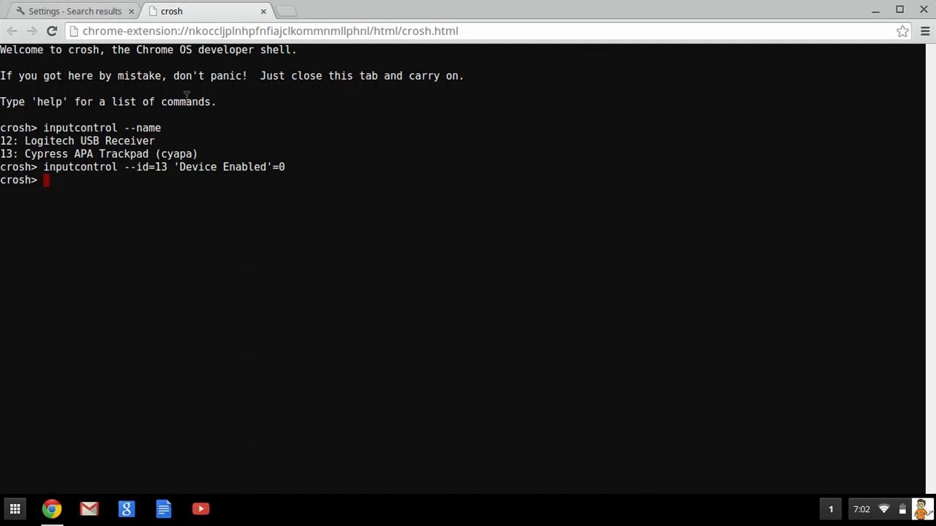
mouse_move(326, 277)
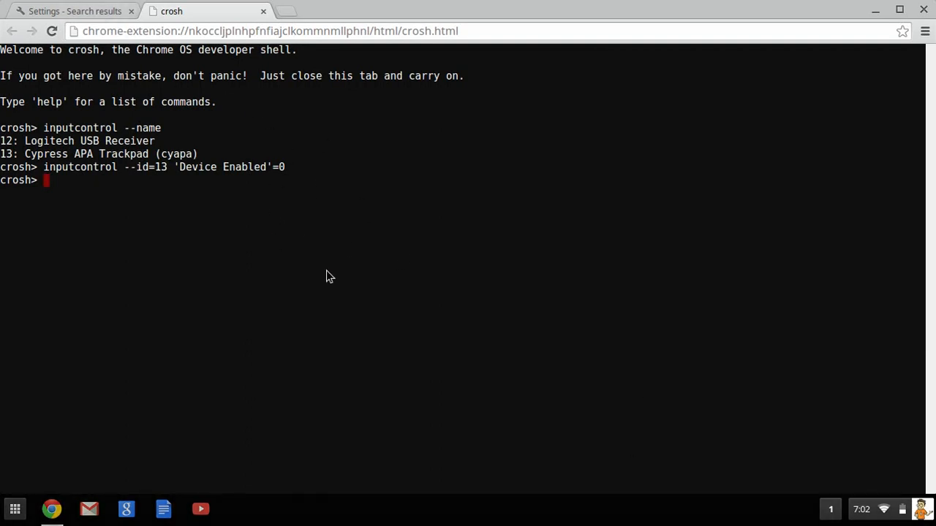
Recall the command and run it with 'Device Enabled'=1 to re-enable the trackpad
key(Up)
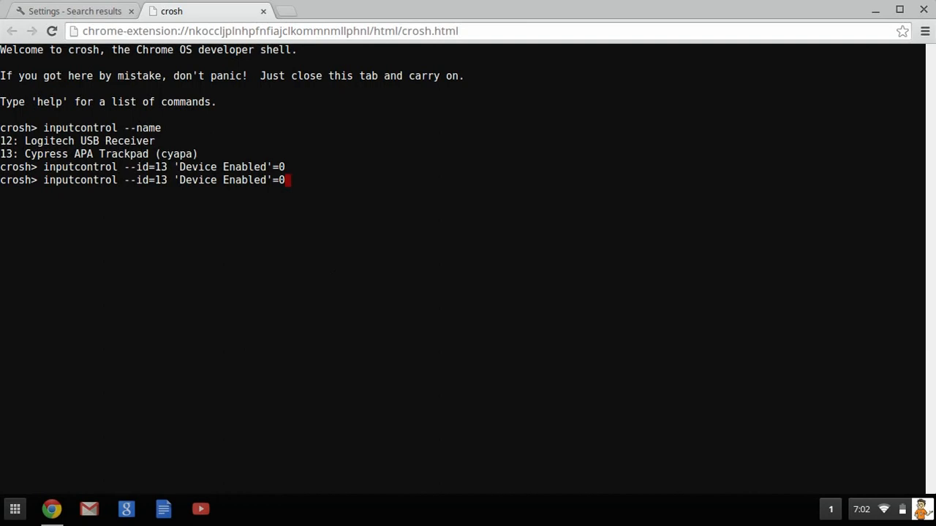
text(1)
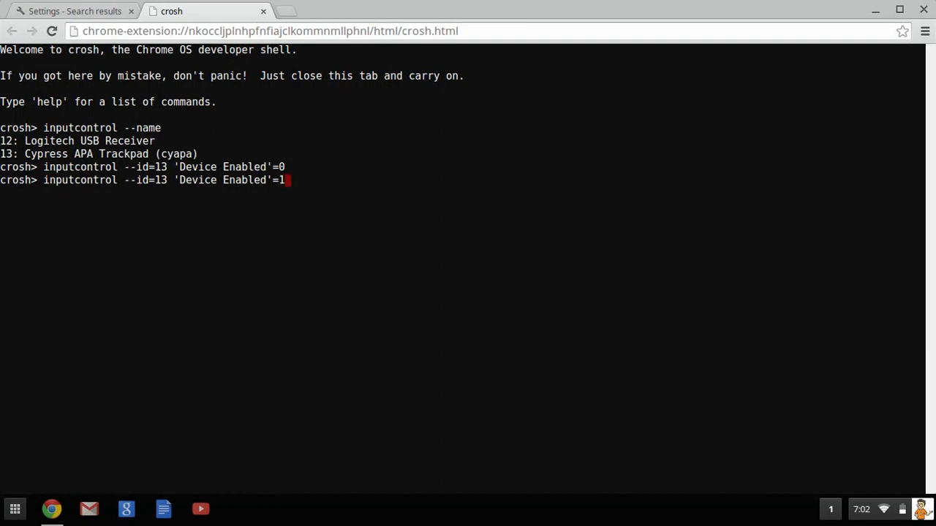
key(Return)
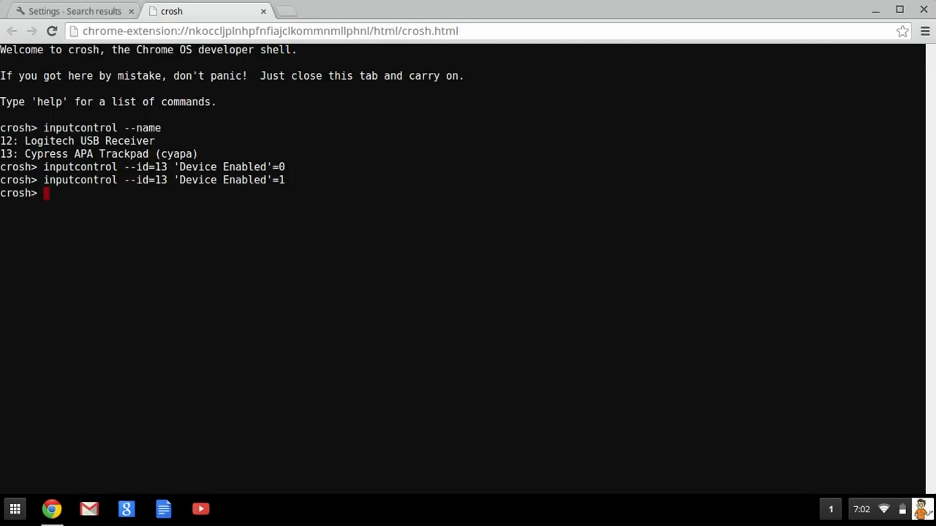
mouse_move(237, 280)
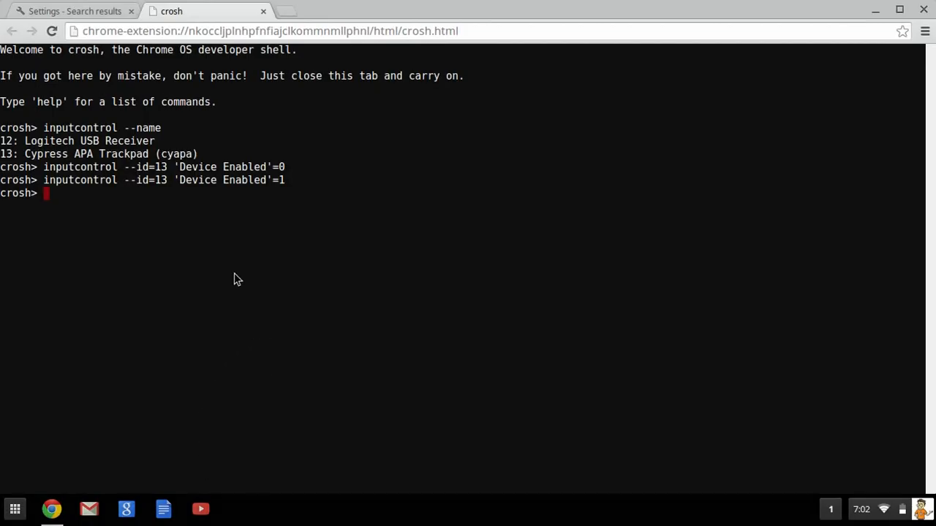